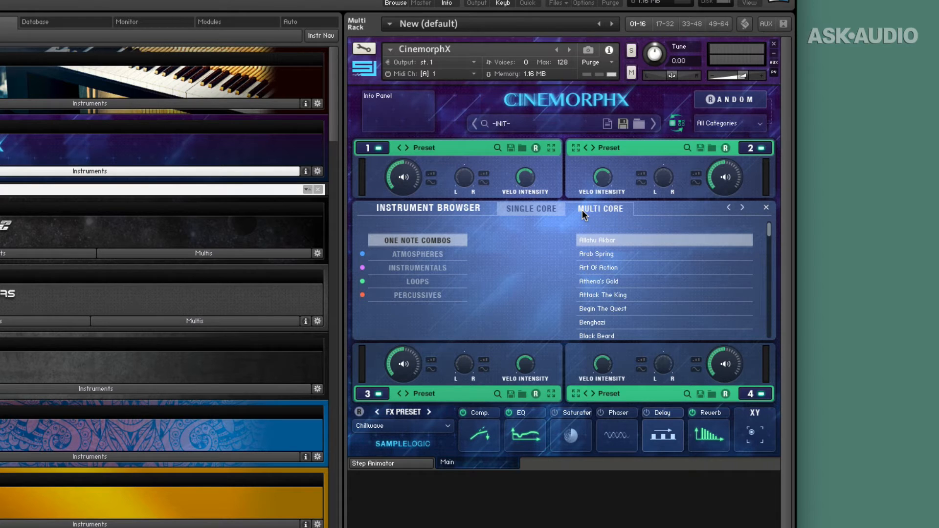
Browse the One Note Combos list down to Golden Eagle and load it.
{"action": "left_click", "coordinate": [417, 239]}
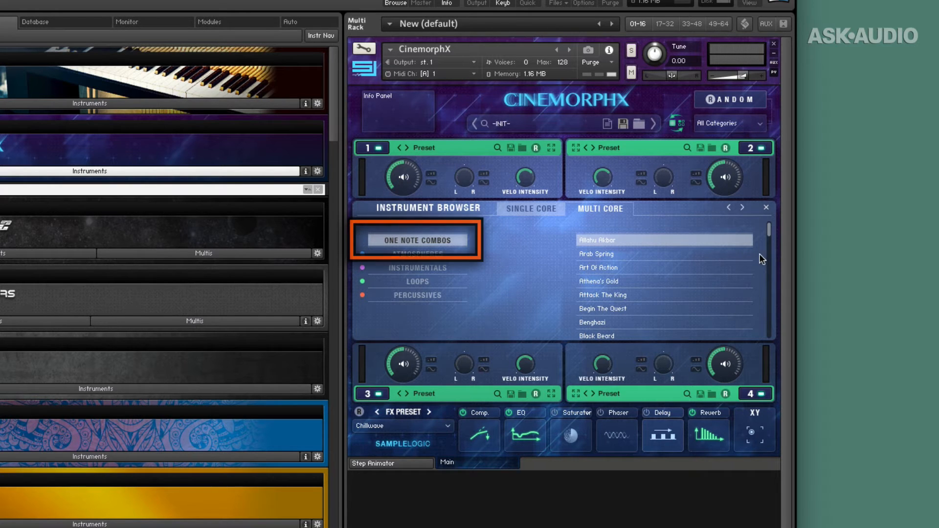
{"action": "scroll", "scroll_direction": "down", "scroll_amount": 3}
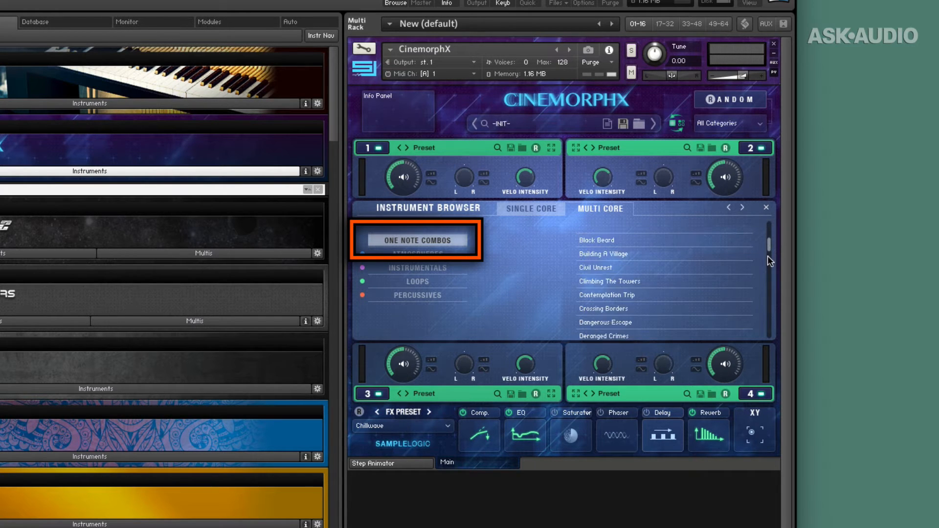
{"action": "scroll", "scroll_direction": "down", "scroll_amount": 3}
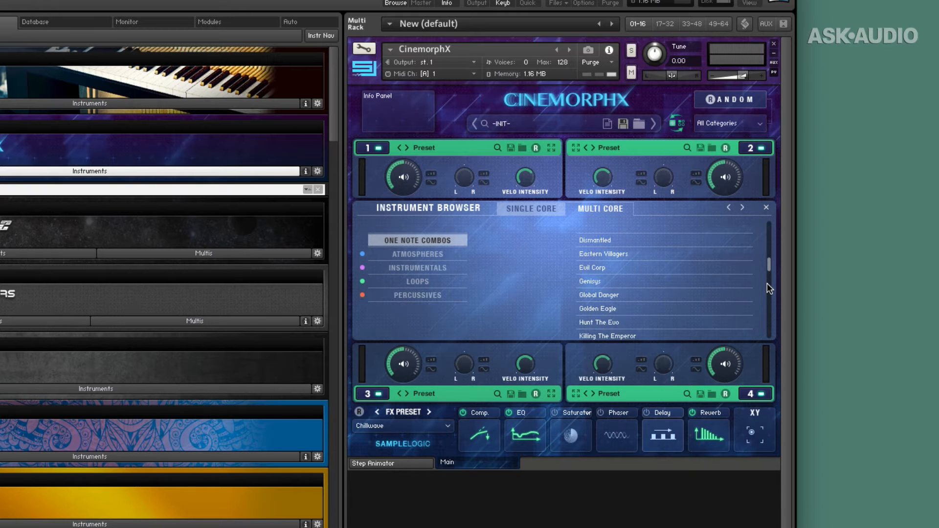
{"action": "scroll", "scroll_direction": "down", "scroll_amount": 3}
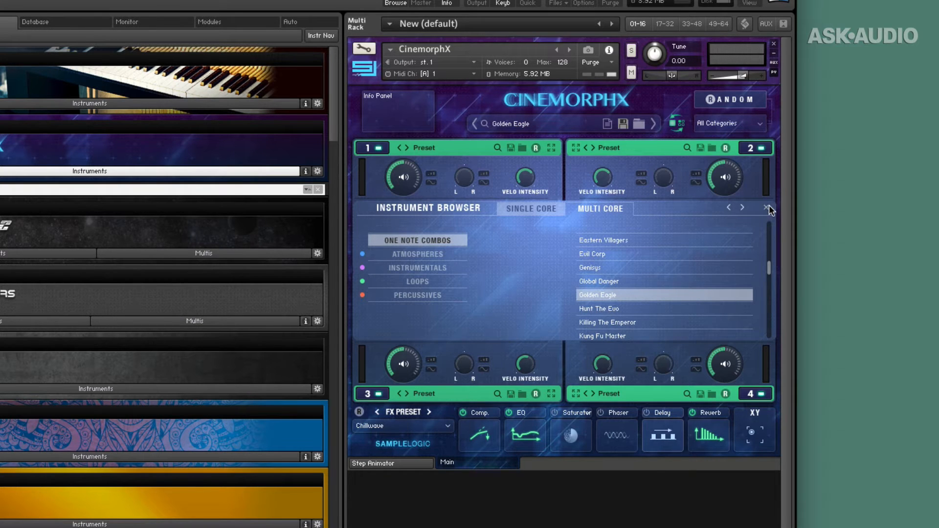
Close the Instrument Browser to reveal Golden Eagle's four cores and XY mixer.
{"action": "left_click", "coordinate": [766, 209]}
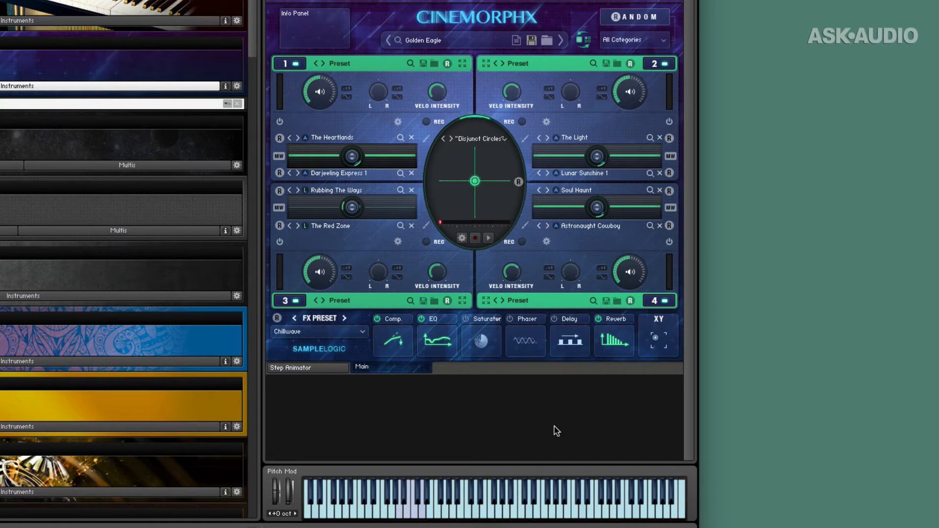
{"action": "left_click", "coordinate": [659, 63]}
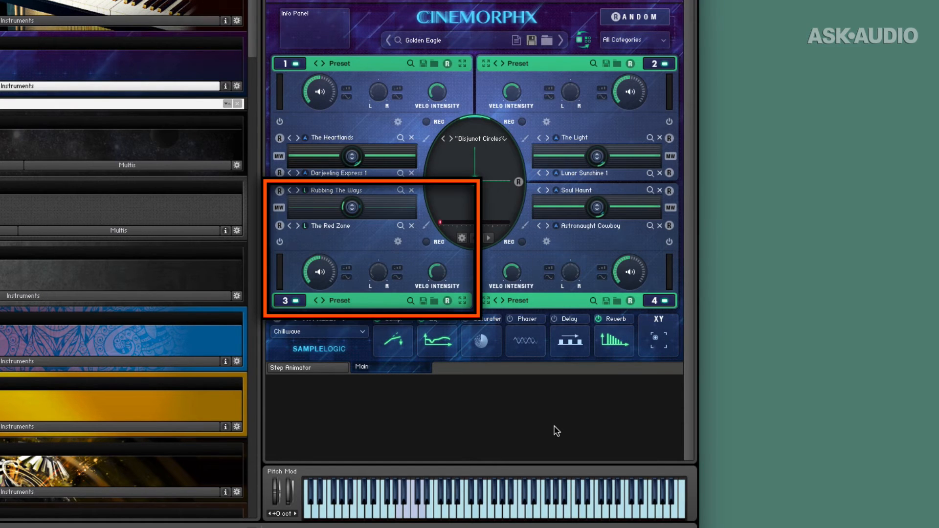
{"action": "left_click", "coordinate": [658, 300]}
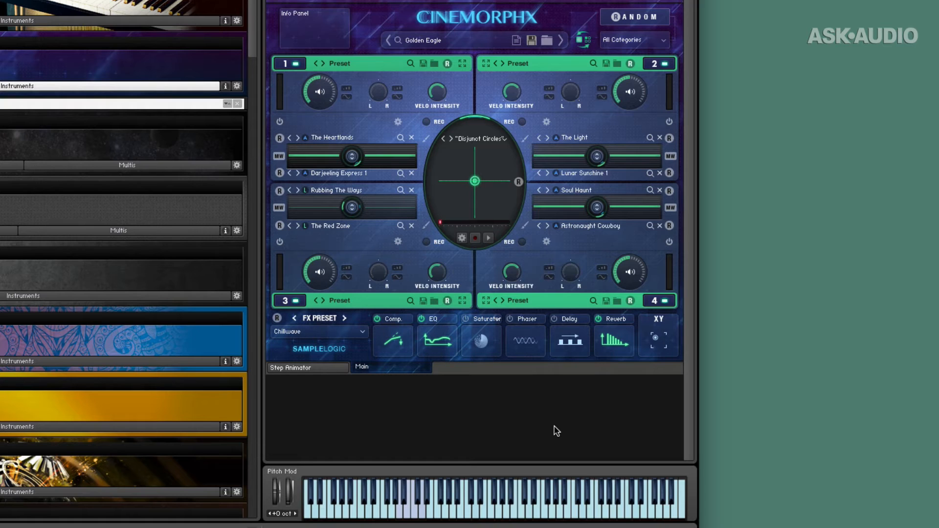
{"action": "mouse_move", "coordinate": [520, 427]}
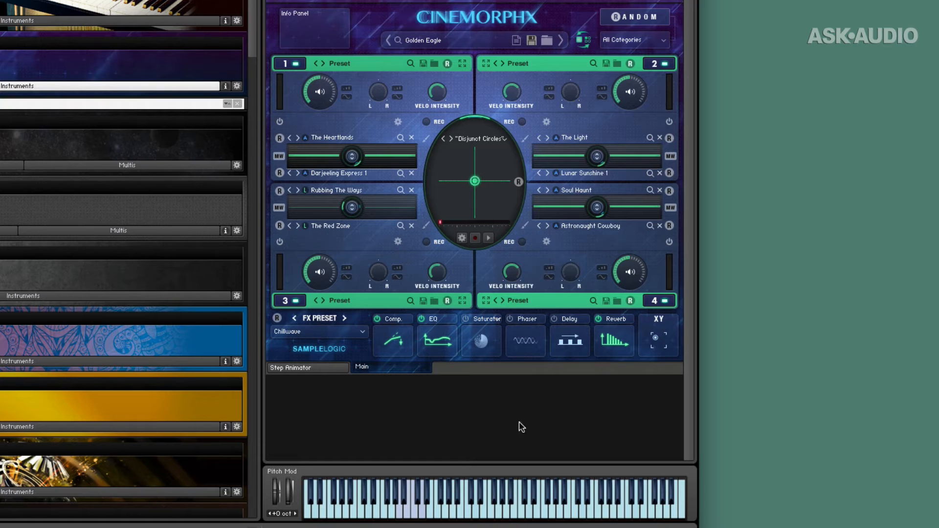
{"action": "mouse_move", "coordinate": [296, 311]}
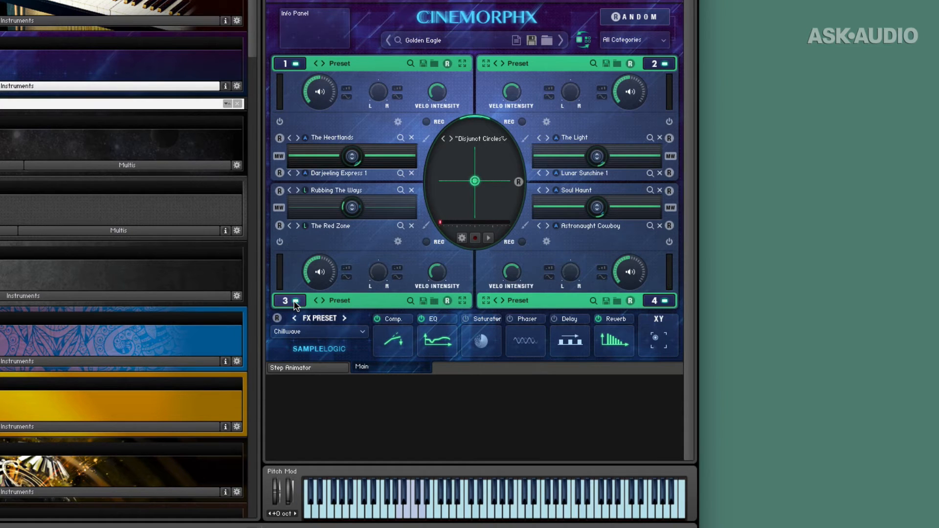
{"action": "left_click", "coordinate": [293, 300]}
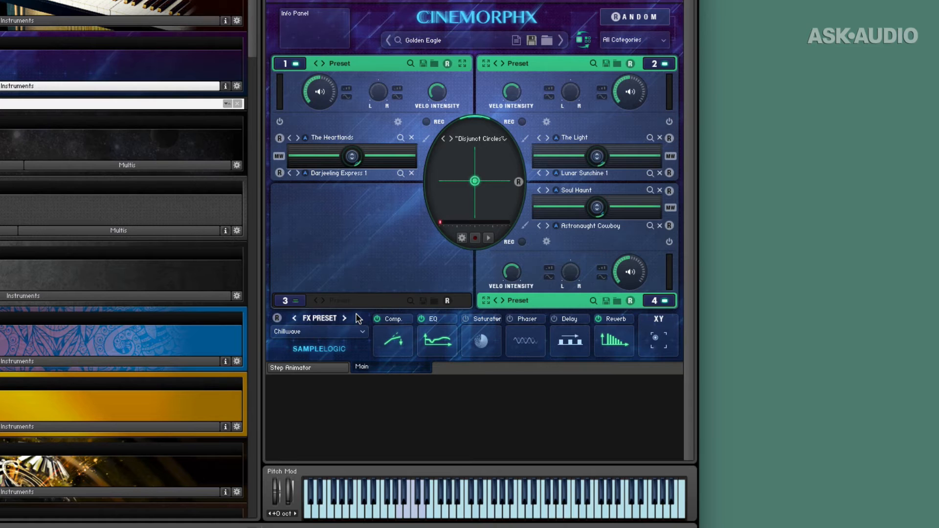
{"action": "left_click", "coordinate": [288, 300]}
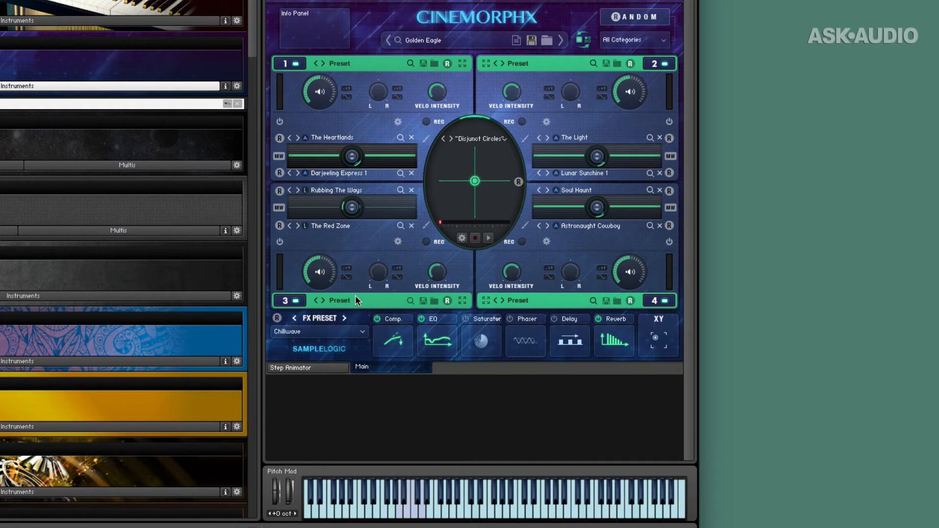
{"action": "mouse_move", "coordinate": [395, 259]}
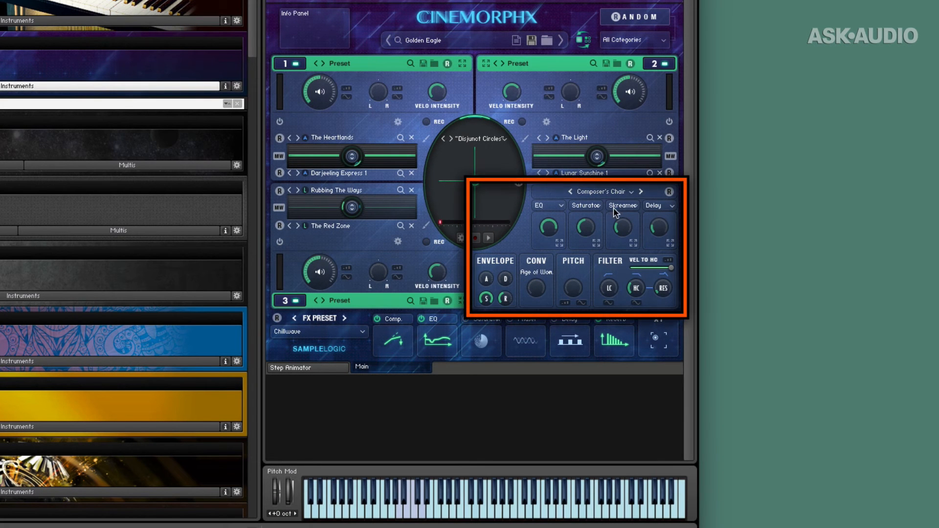
{"action": "mouse_move", "coordinate": [629, 223]}
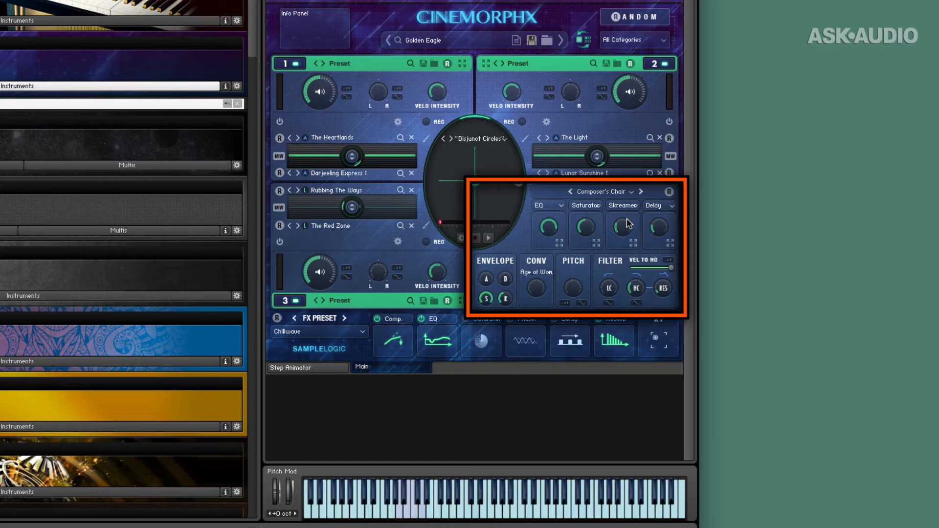
{"action": "mouse_move", "coordinate": [550, 234]}
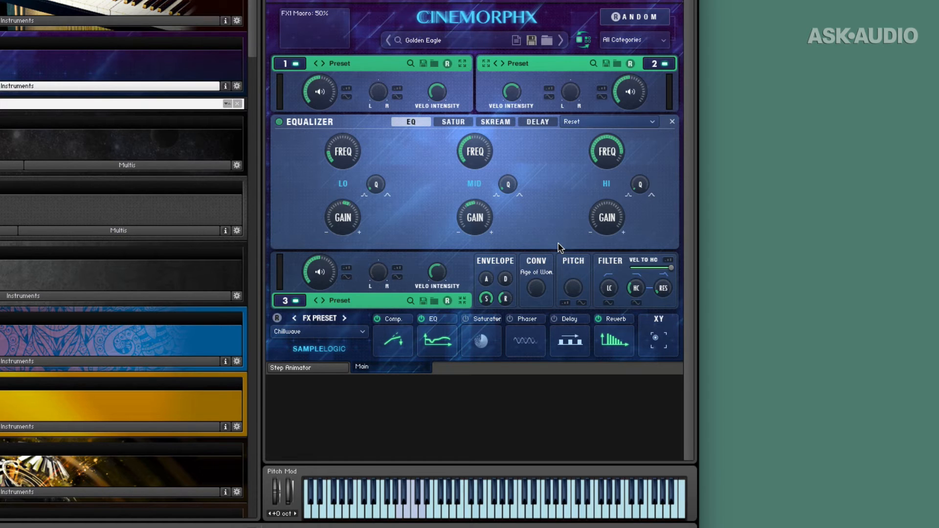
{"action": "mouse_move", "coordinate": [518, 214]}
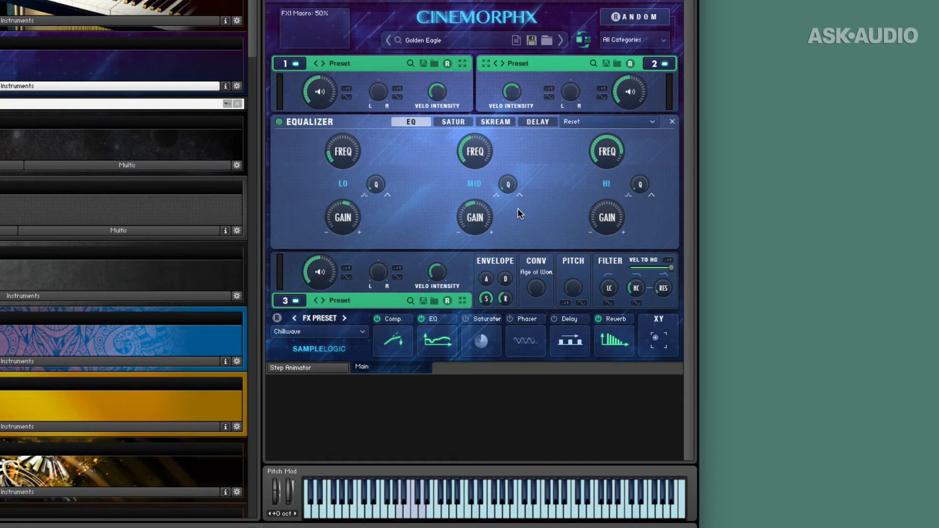
{"action": "mouse_move", "coordinate": [672, 124]}
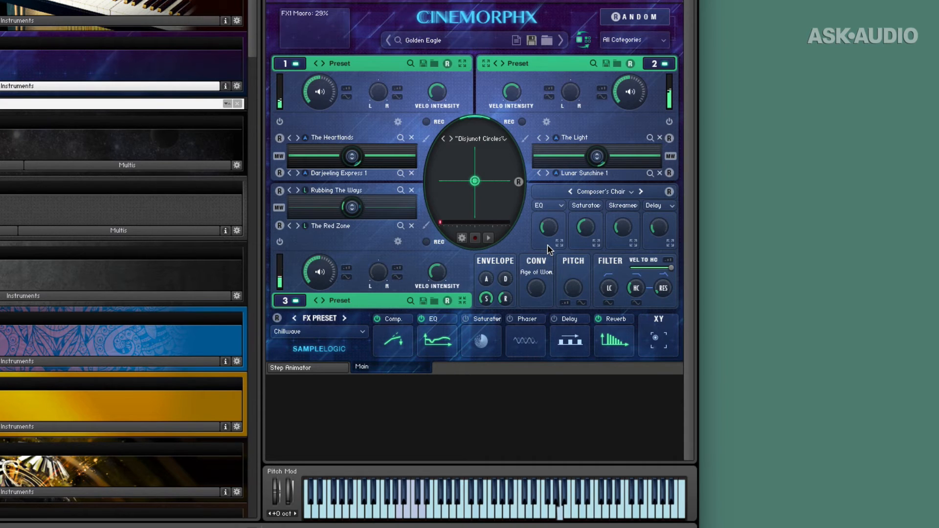
{"action": "mouse_move", "coordinate": [593, 286]}
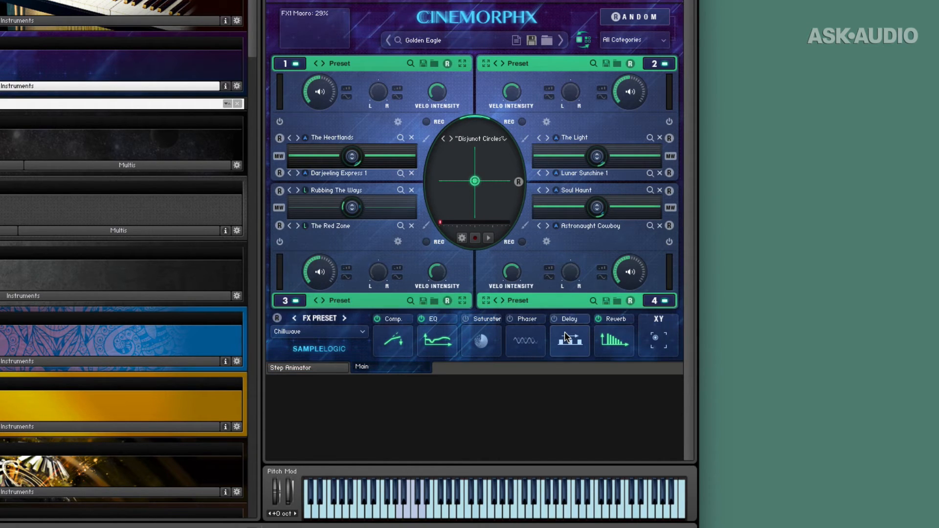
{"action": "mouse_move", "coordinate": [569, 336]}
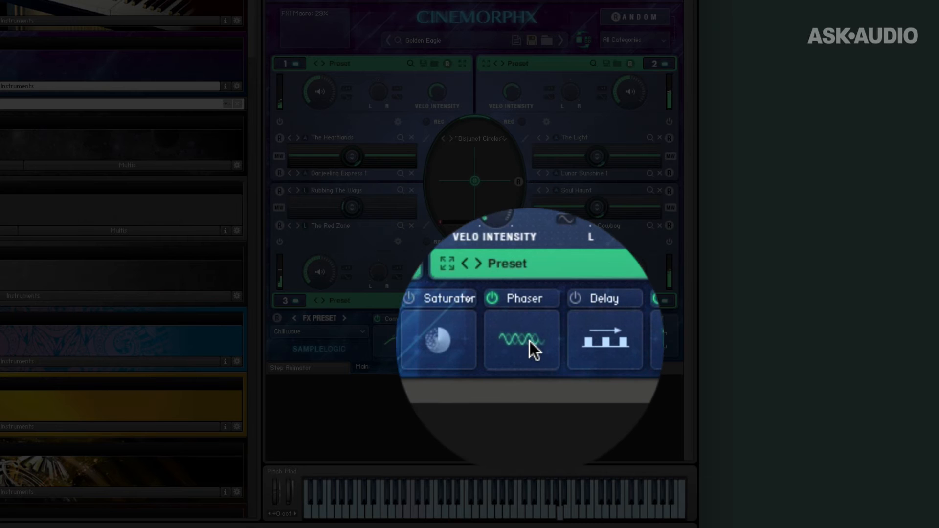
Enable the master Phaser effect, view its settings, then close the panel.
{"action": "left_click", "coordinate": [524, 342]}
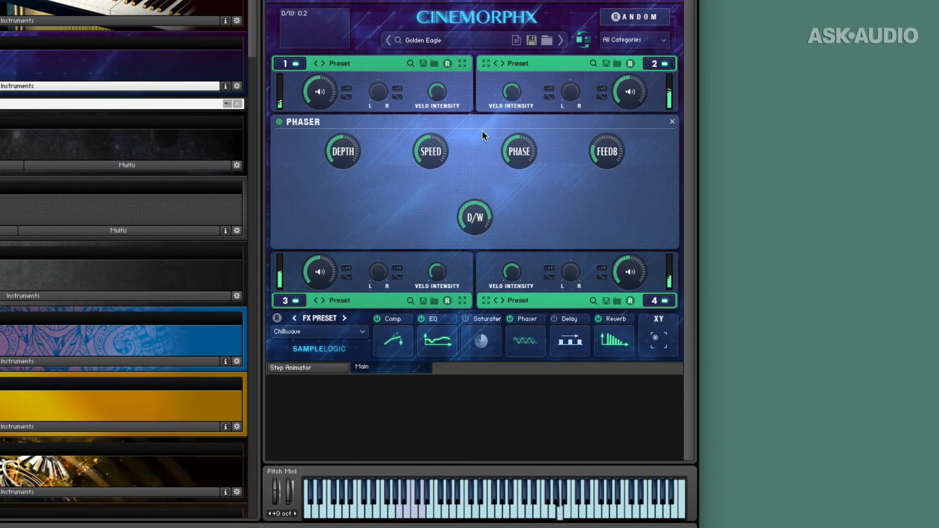
{"action": "mouse_move", "coordinate": [533, 131]}
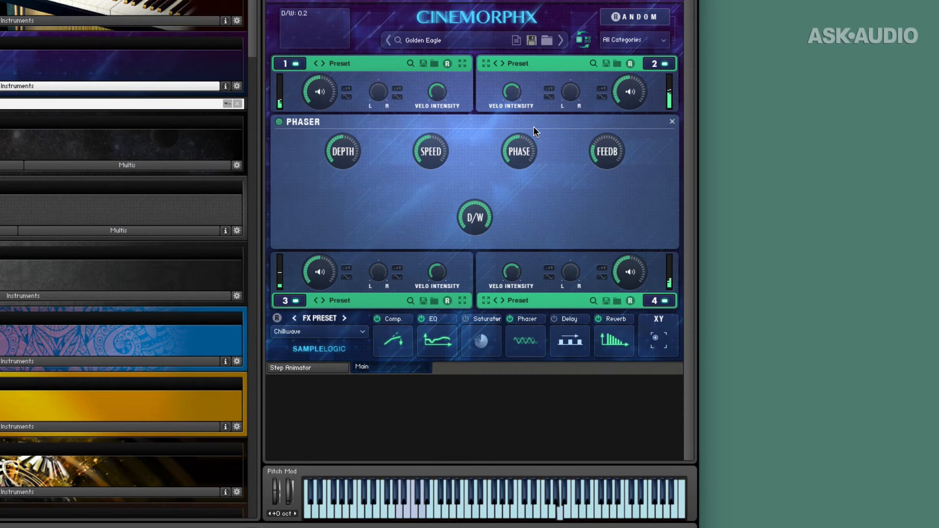
{"action": "mouse_move", "coordinate": [672, 125]}
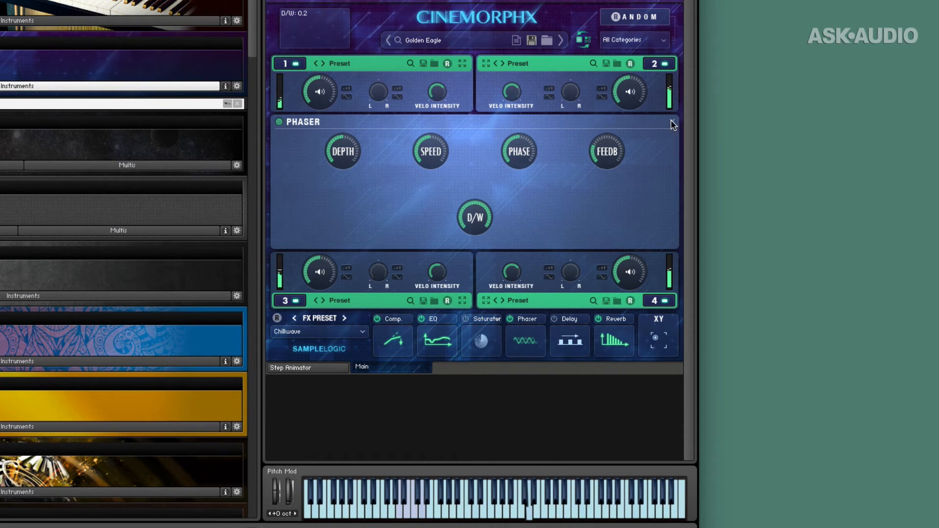
{"action": "left_click", "coordinate": [525, 318]}
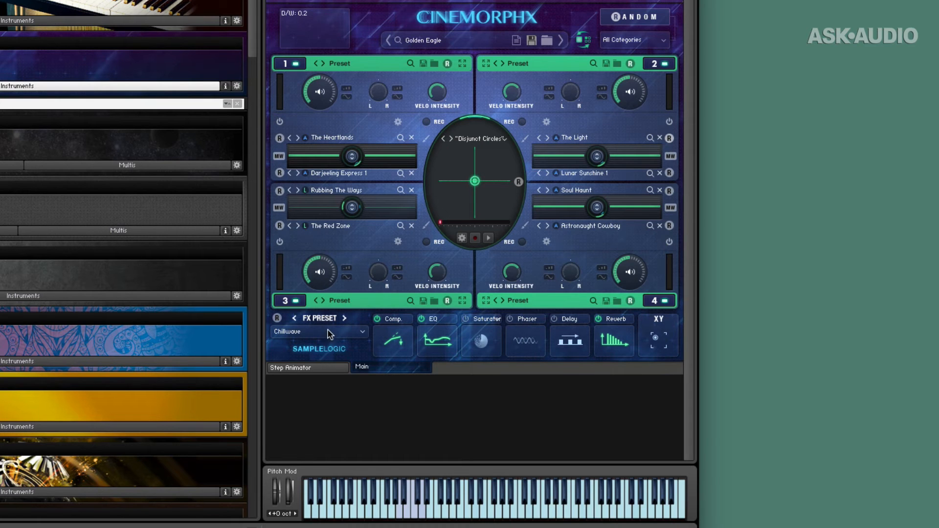
{"action": "left_click", "coordinate": [319, 331]}
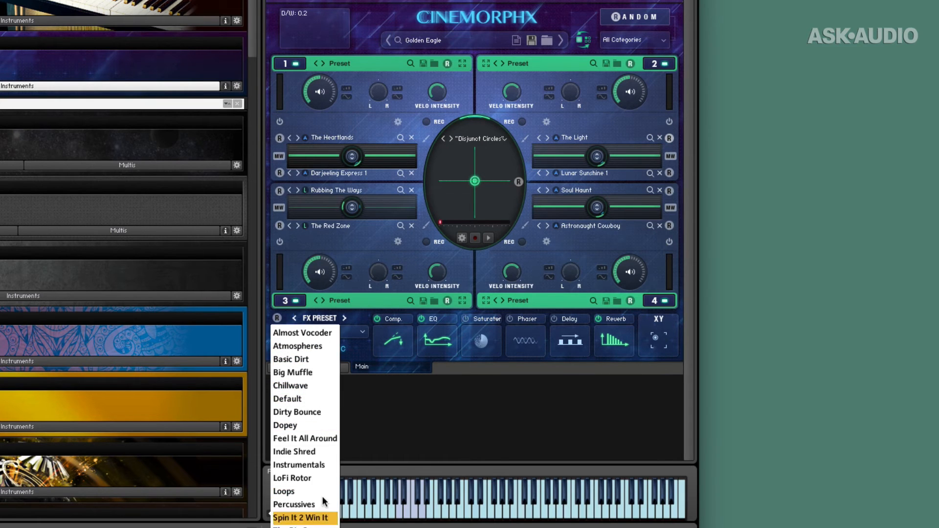
{"action": "left_click", "coordinate": [290, 385]}
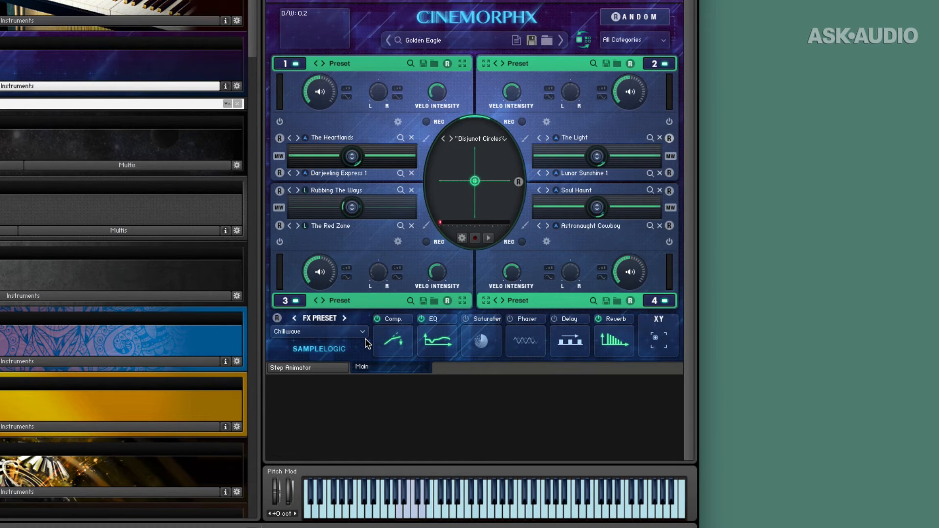
{"action": "mouse_move", "coordinate": [450, 137]}
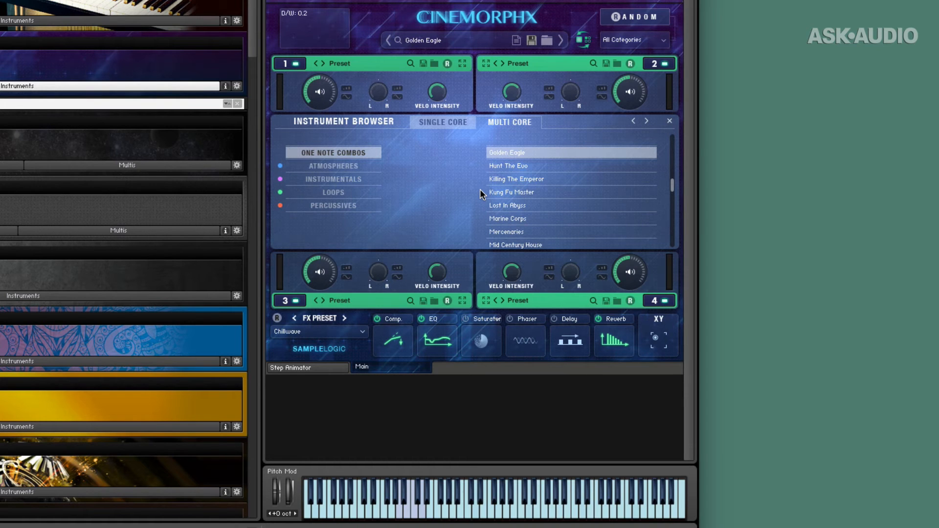
Load Brass Choir from the Instrumentals combos and close the browser.
{"action": "left_click", "coordinate": [333, 178]}
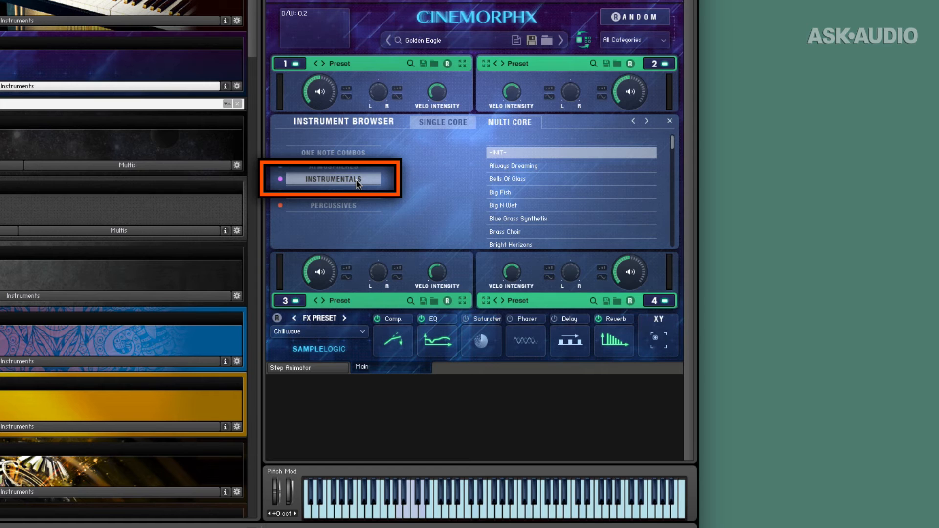
{"action": "left_click", "coordinate": [333, 179]}
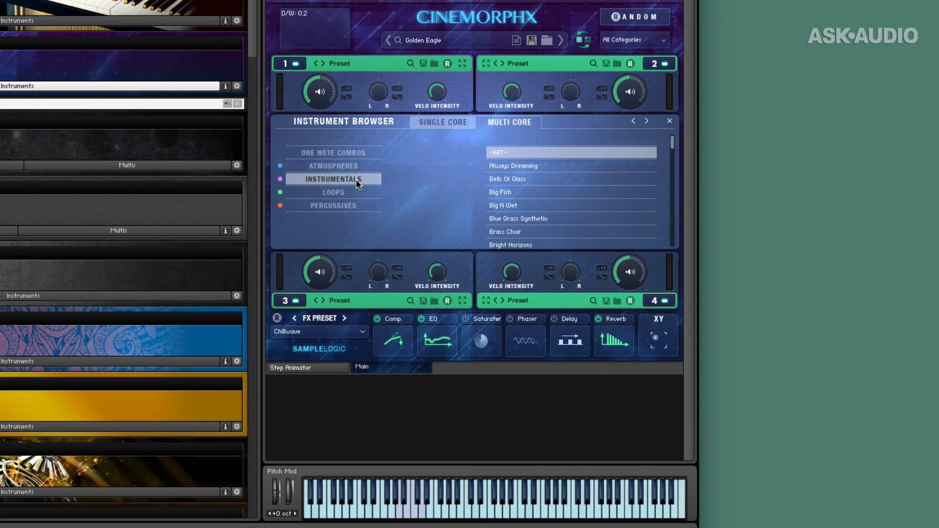
{"action": "mouse_move", "coordinate": [511, 173]}
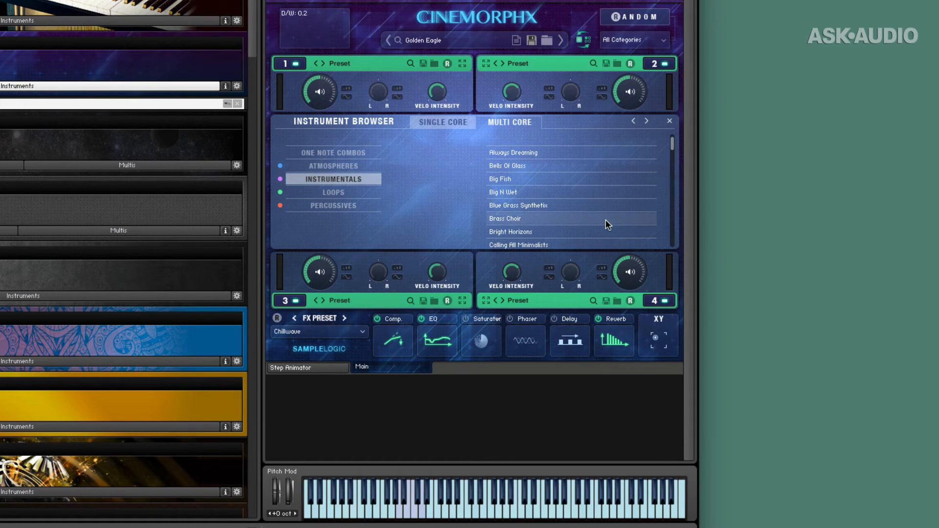
{"action": "left_click", "coordinate": [505, 218]}
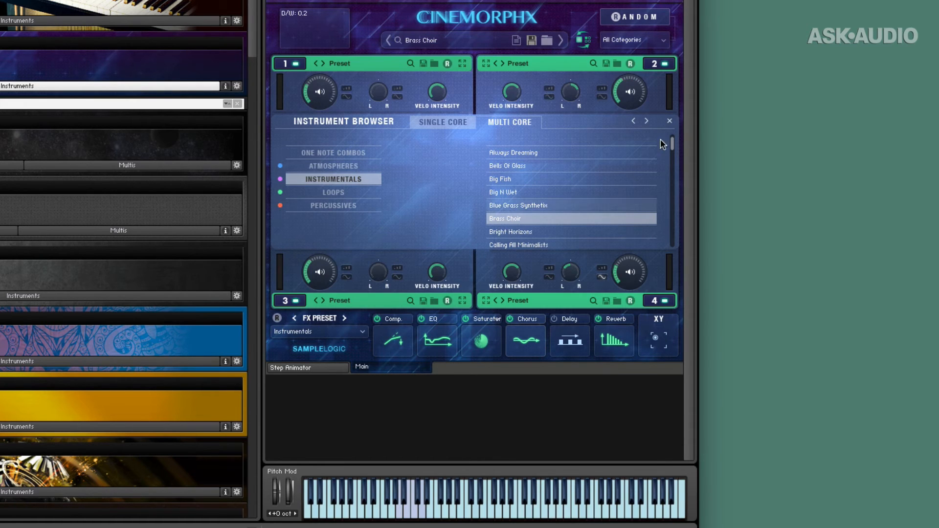
{"action": "left_click", "coordinate": [669, 121]}
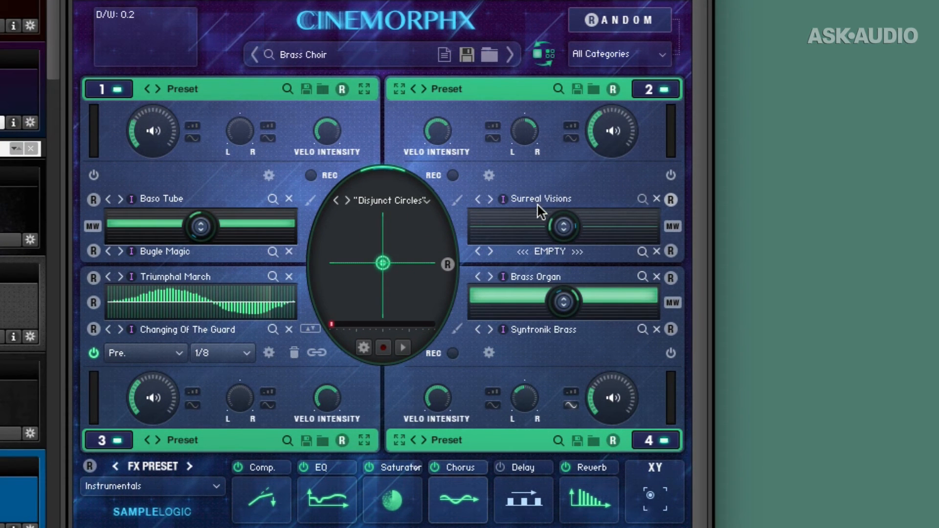
{"action": "mouse_move", "coordinate": [566, 206]}
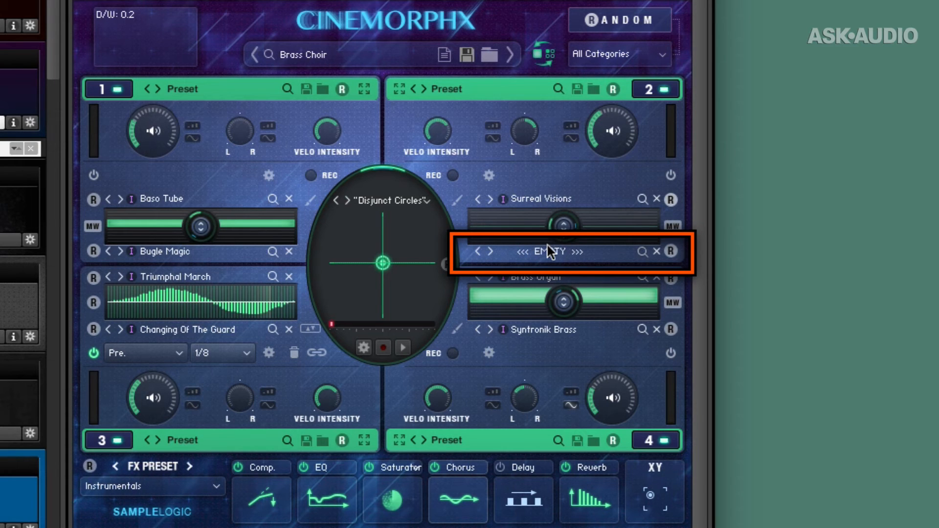
Load The Chordophone into core 2's empty source slot beside Surreal Visions.
{"action": "left_click", "coordinate": [549, 251]}
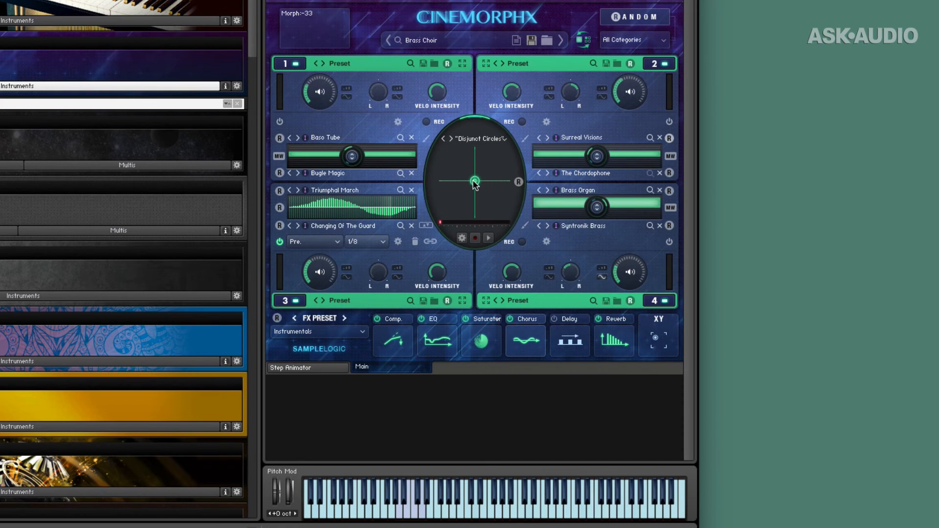
Move the XY mixer blend point to X 100, Y 14, favouring cores 2 and 4.
{"action": "left_click", "coordinate": [475, 182]}
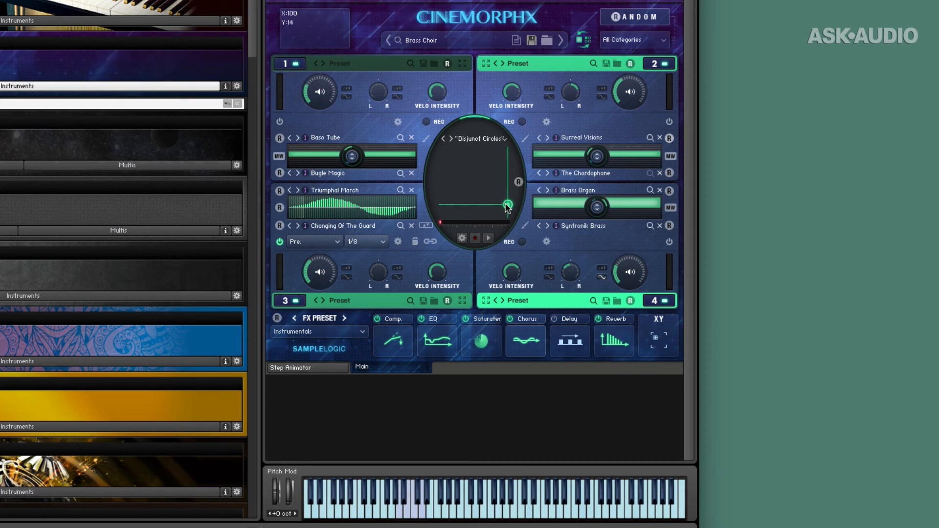
{"action": "mouse_move", "coordinate": [491, 194]}
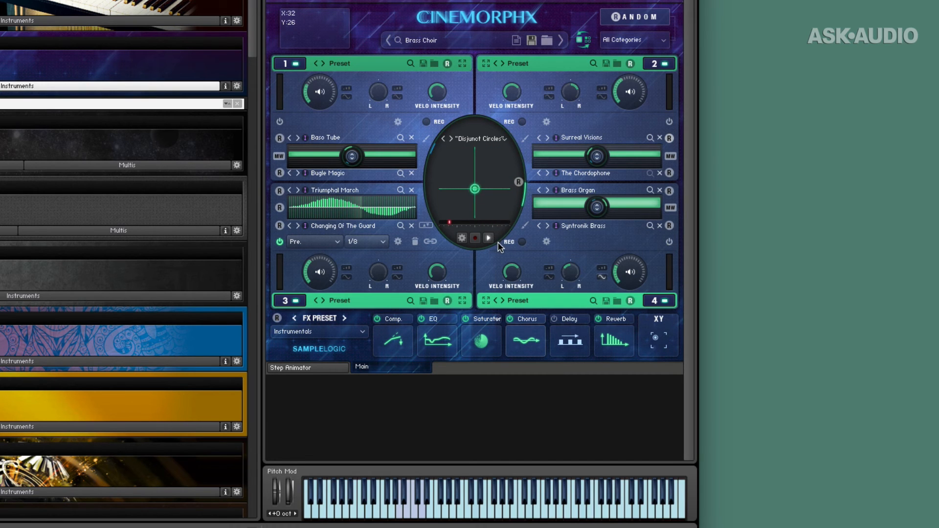
{"action": "mouse_move", "coordinate": [517, 238]}
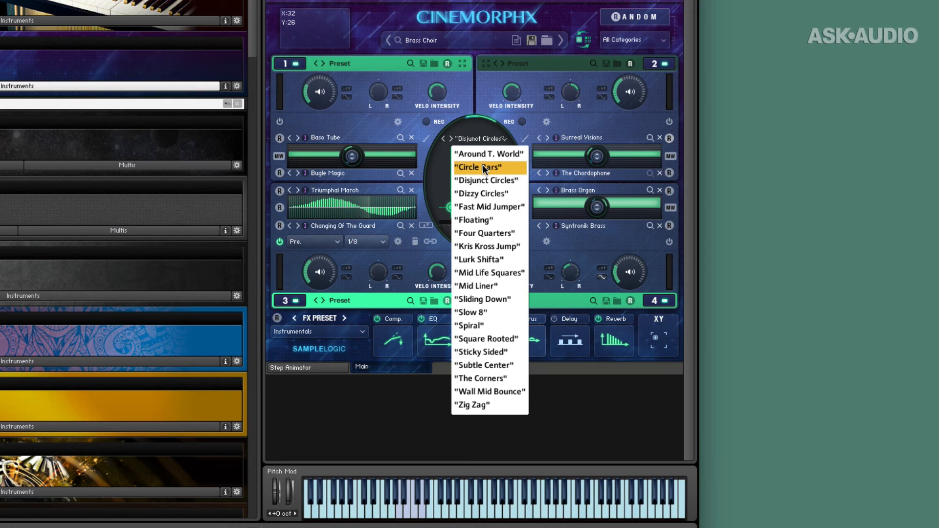
{"action": "mouse_move", "coordinate": [497, 246]}
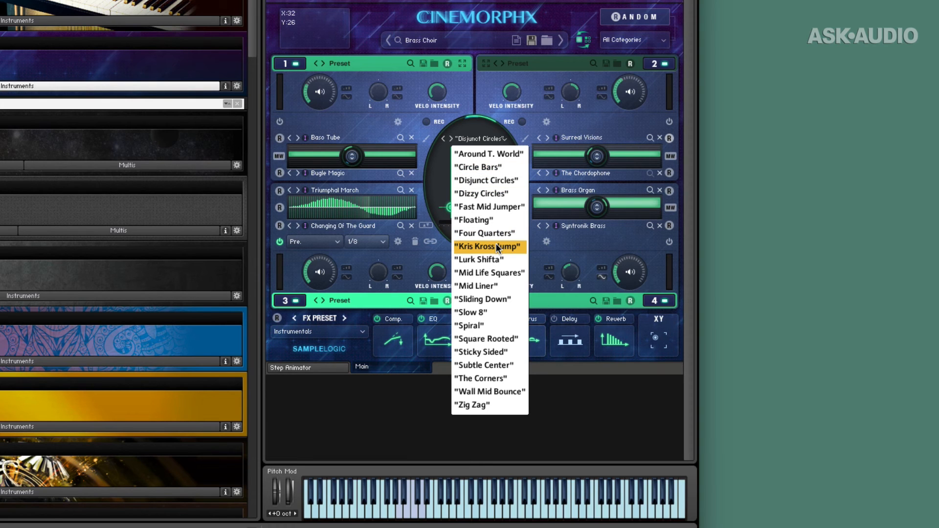
Try the Kris Kross Jump motion preset, then switch to Subtle Center.
{"action": "left_click", "coordinate": [489, 246]}
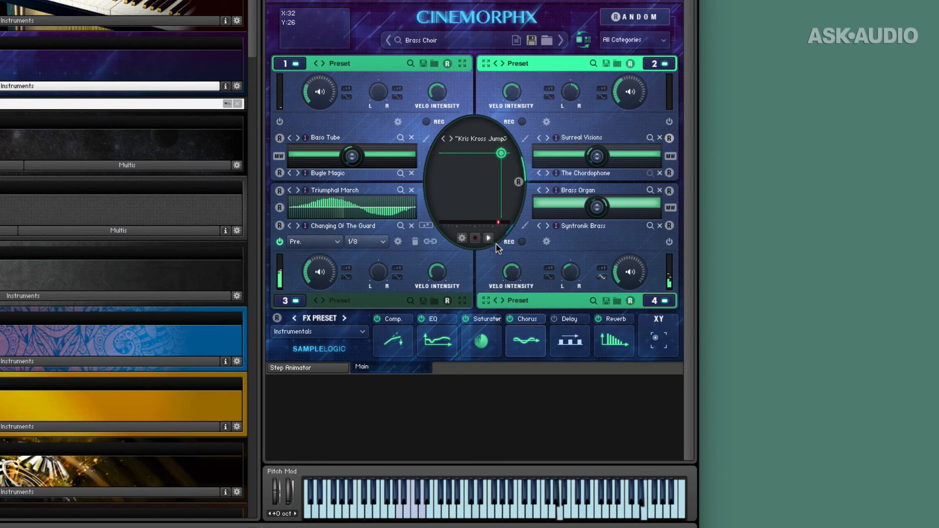
{"action": "left_click", "coordinate": [477, 138]}
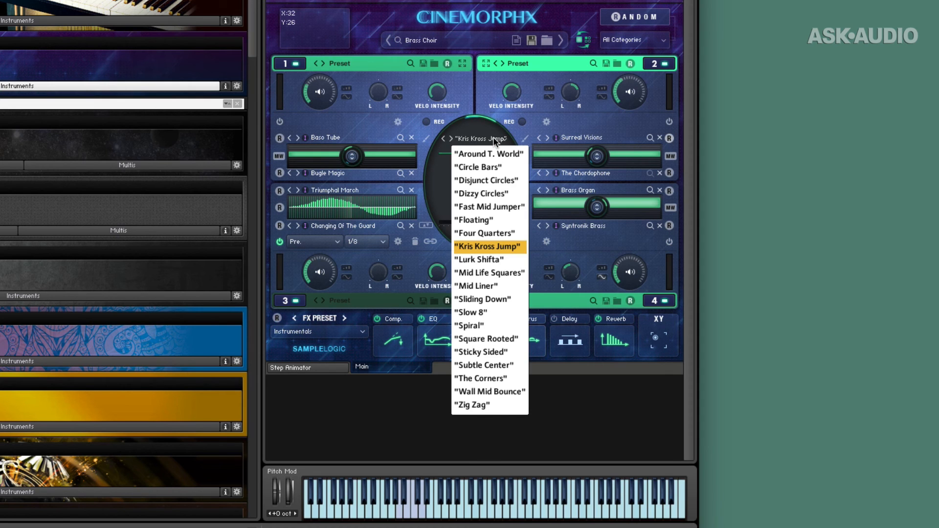
{"action": "mouse_move", "coordinate": [489, 366]}
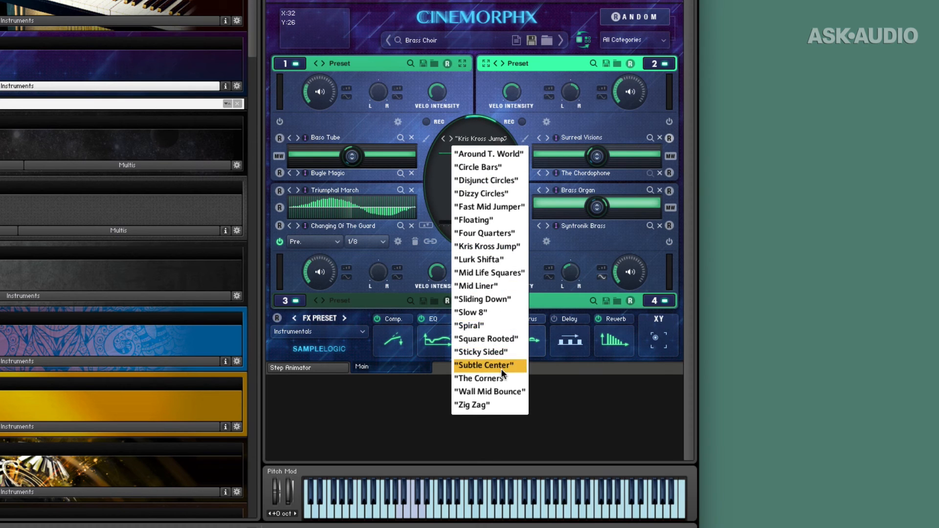
{"action": "left_click", "coordinate": [484, 365]}
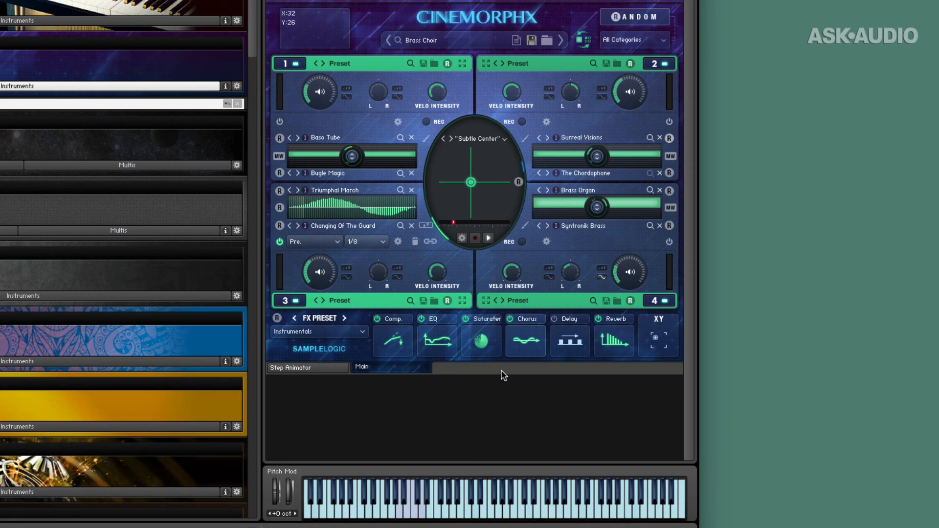
{"action": "mouse_move", "coordinate": [486, 99]}
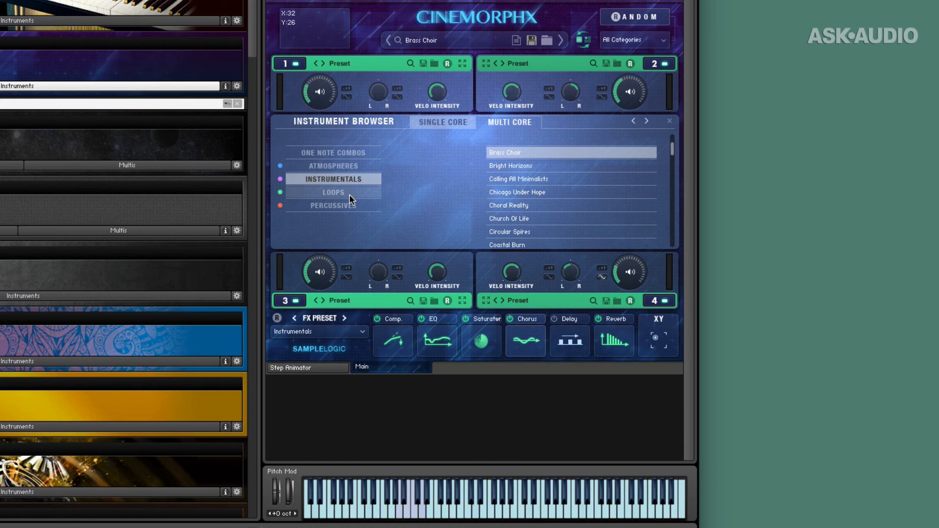
Load the Game Addict combo from the Loops category.
{"action": "left_click", "coordinate": [333, 192]}
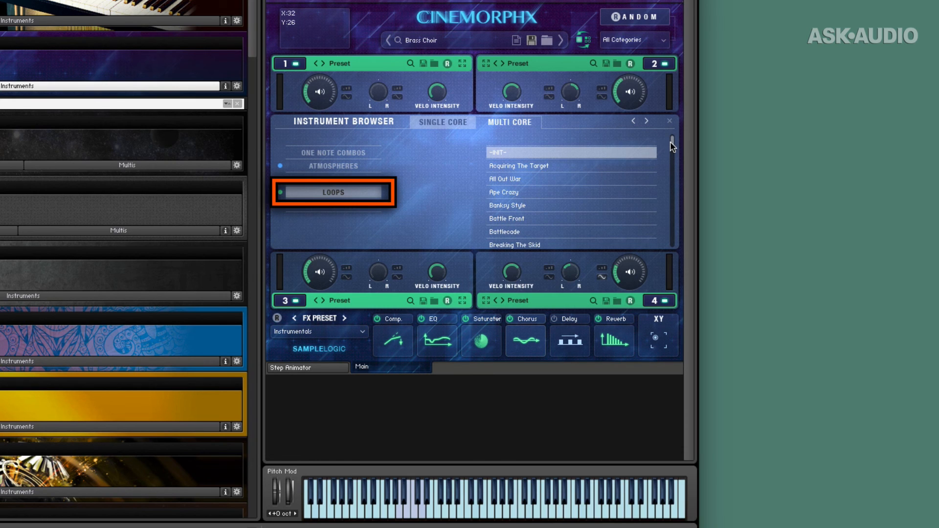
{"action": "scroll", "scroll_direction": "down", "scroll_amount": 3}
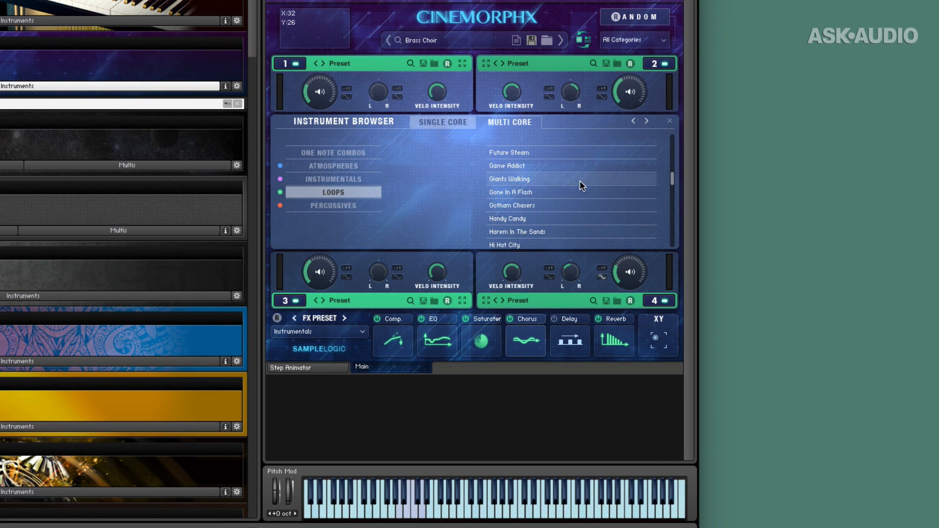
{"action": "left_click", "coordinate": [506, 166]}
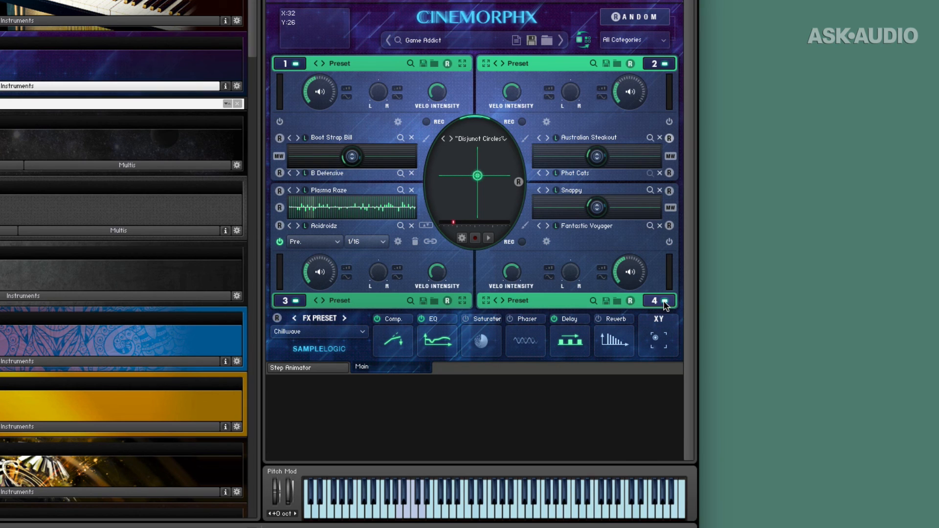
{"action": "left_click", "coordinate": [654, 299]}
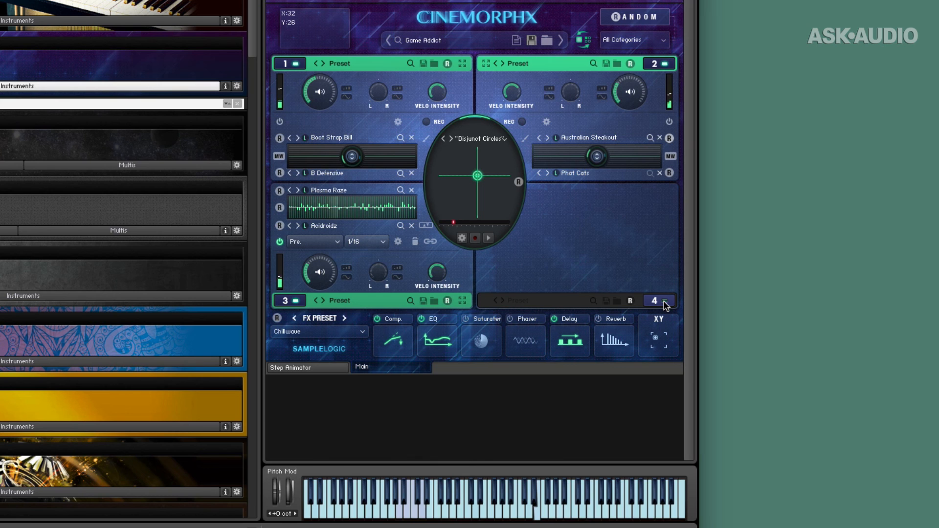
{"action": "left_click", "coordinate": [666, 300]}
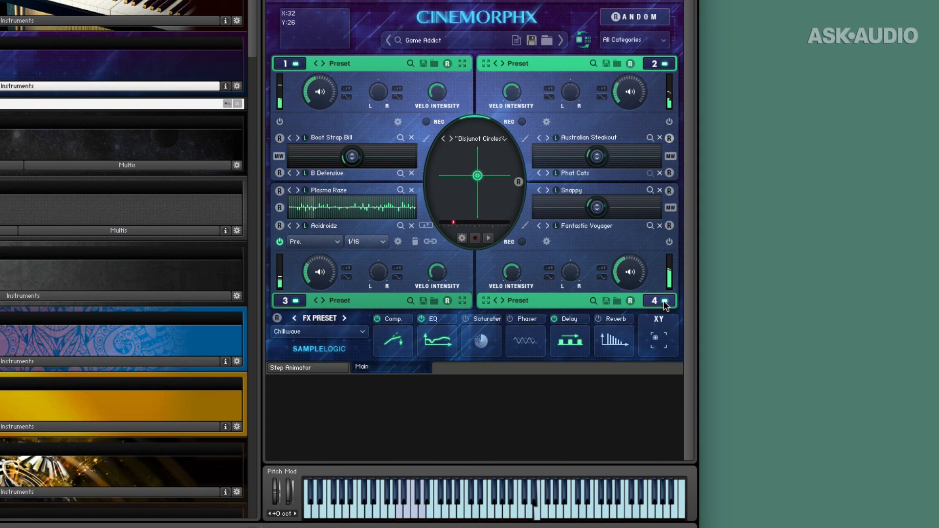
{"action": "left_click", "coordinate": [656, 299]}
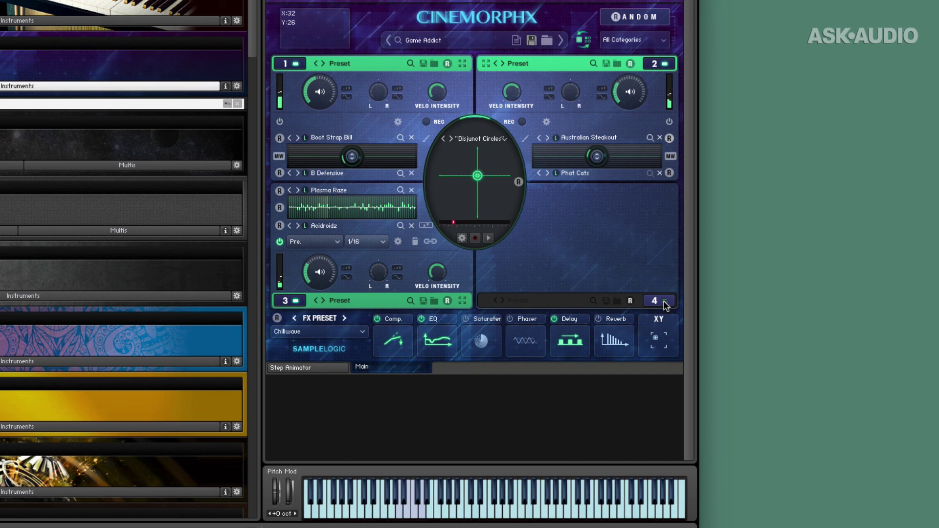
{"action": "left_click", "coordinate": [657, 300]}
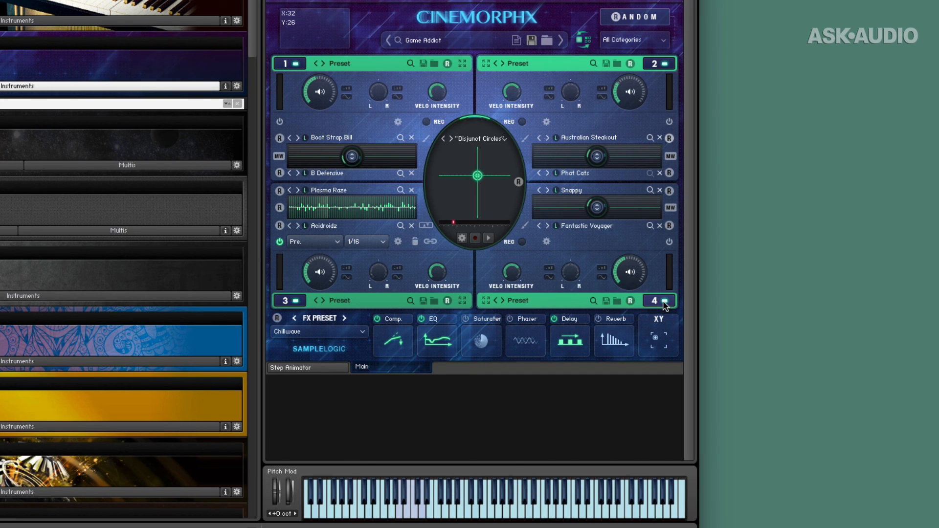